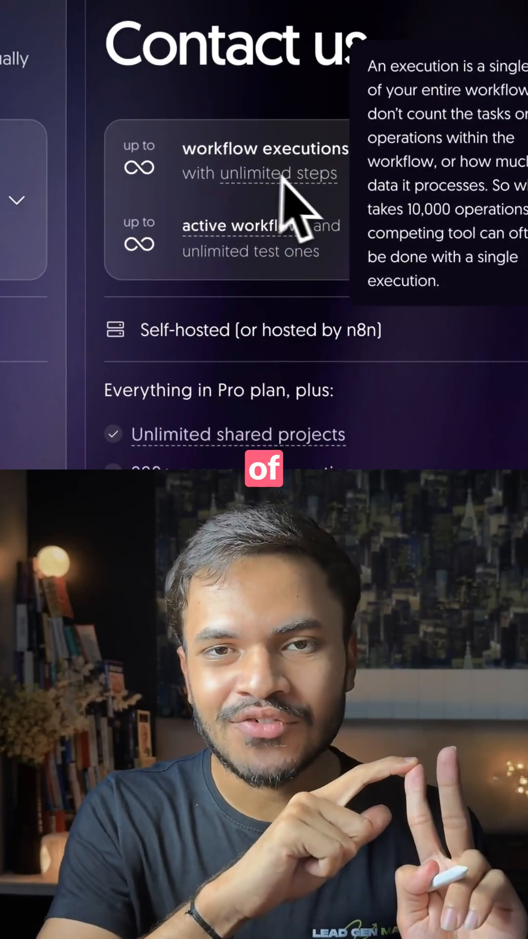
mouse_move(201, 288)
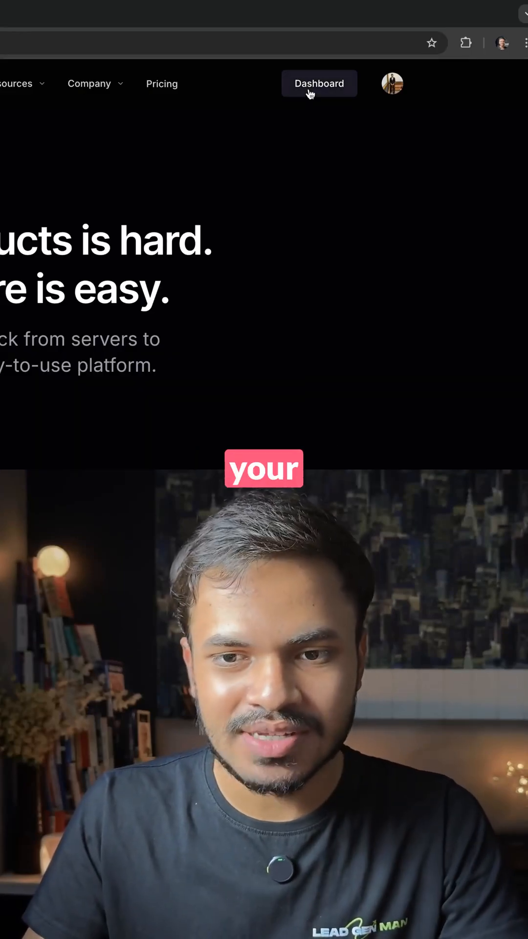
Open the Railway dashboard and start a new project
click(320, 83)
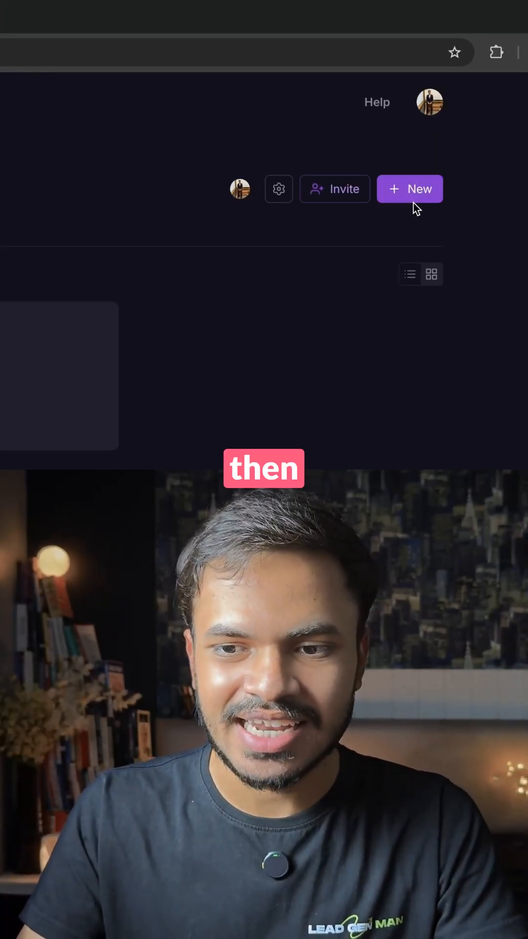
click(410, 189)
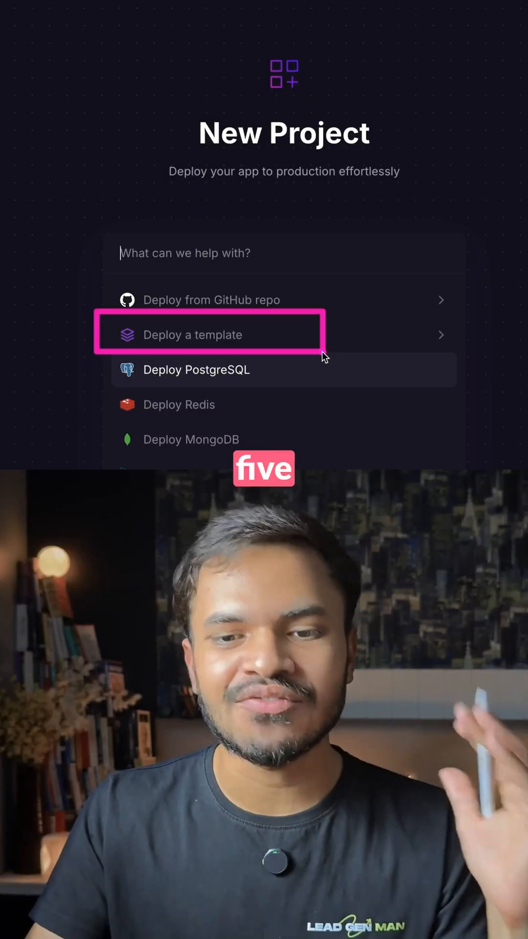
Deploy the n8n workers template, creating Redis and Primary services
click(208, 335)
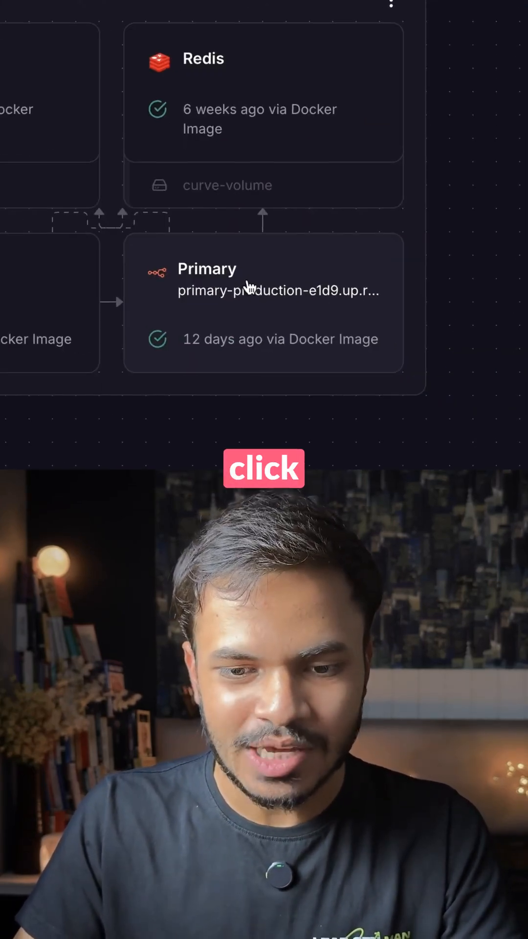
Open the Primary service card to view its deployments and public URL
click(263, 302)
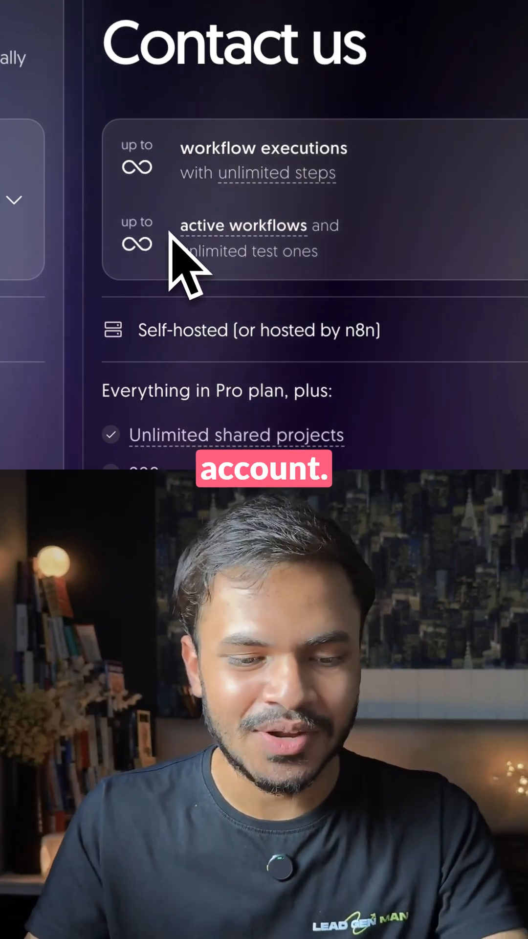
click(207, 10)
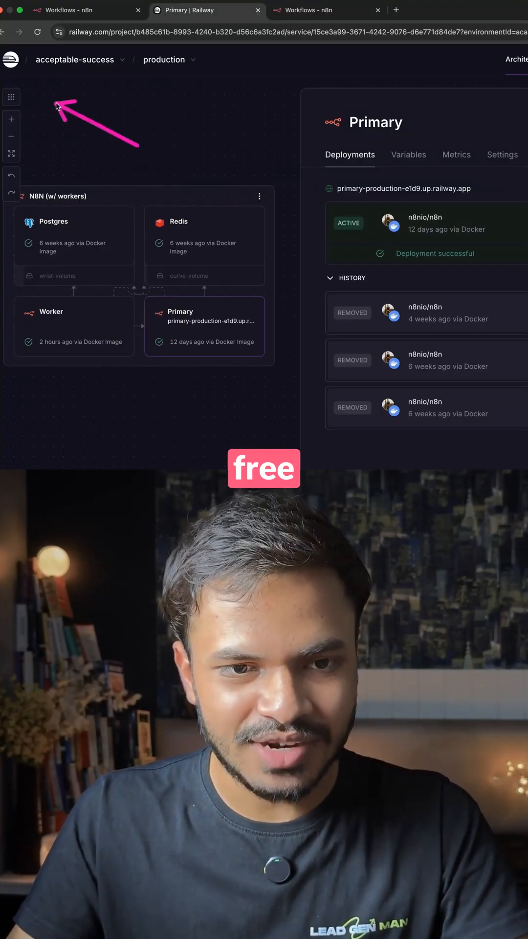